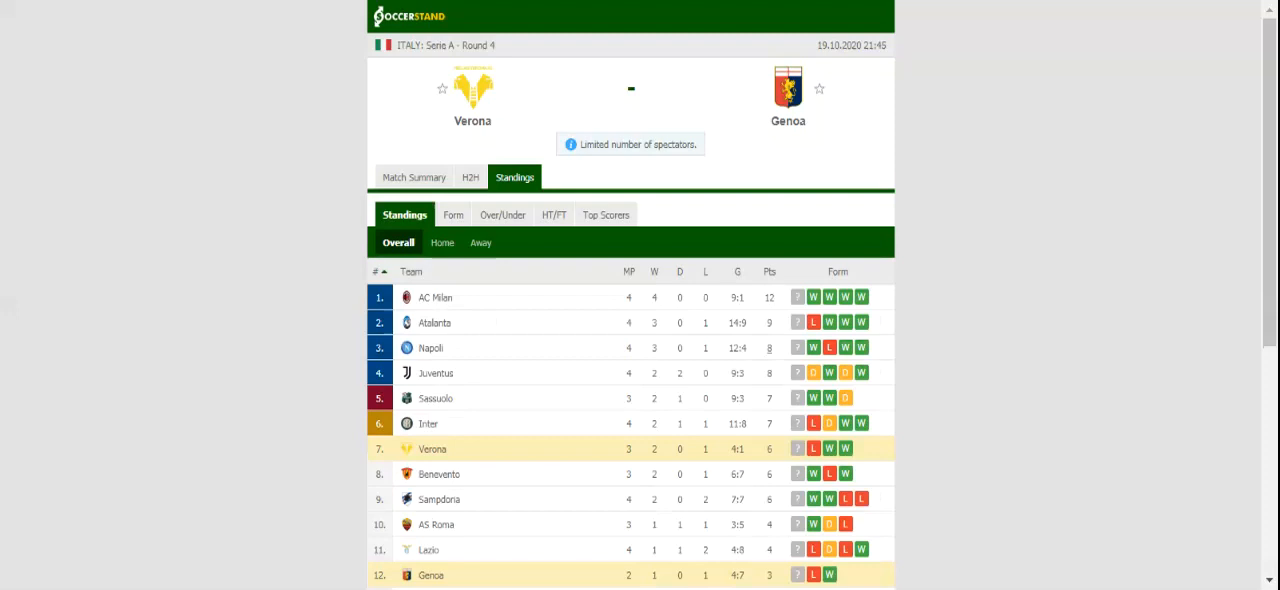
mouse_move(470, 177)
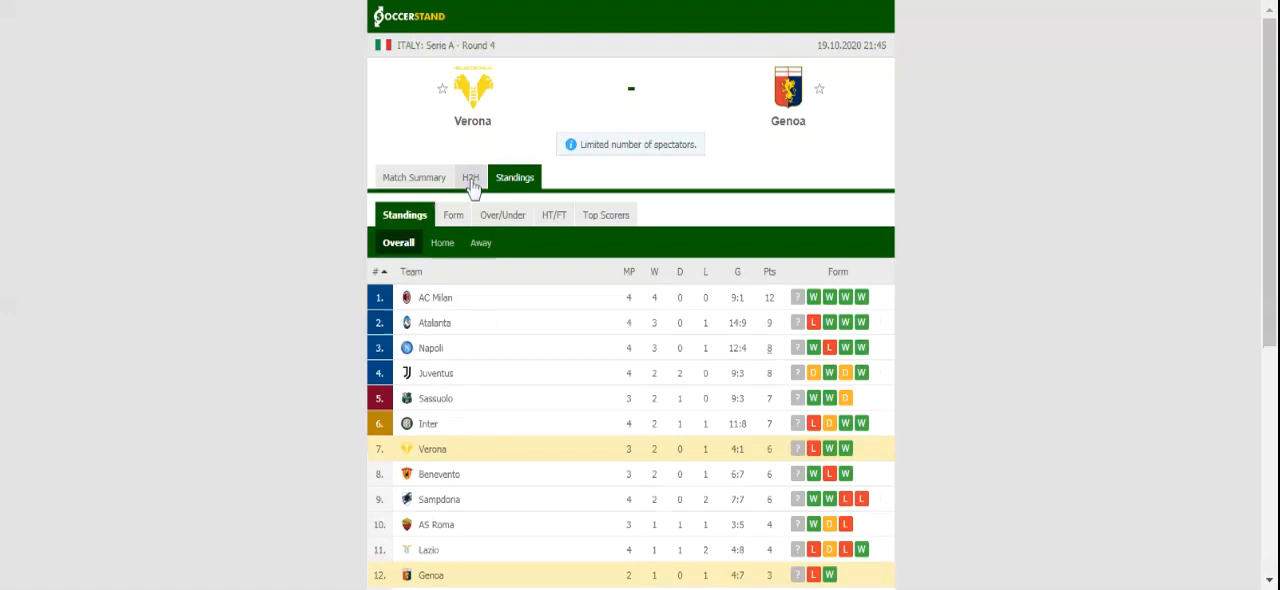
Step: Show the Verona–Genoa head-to-head view, filtered to Genoa's recent away results
click(470, 177)
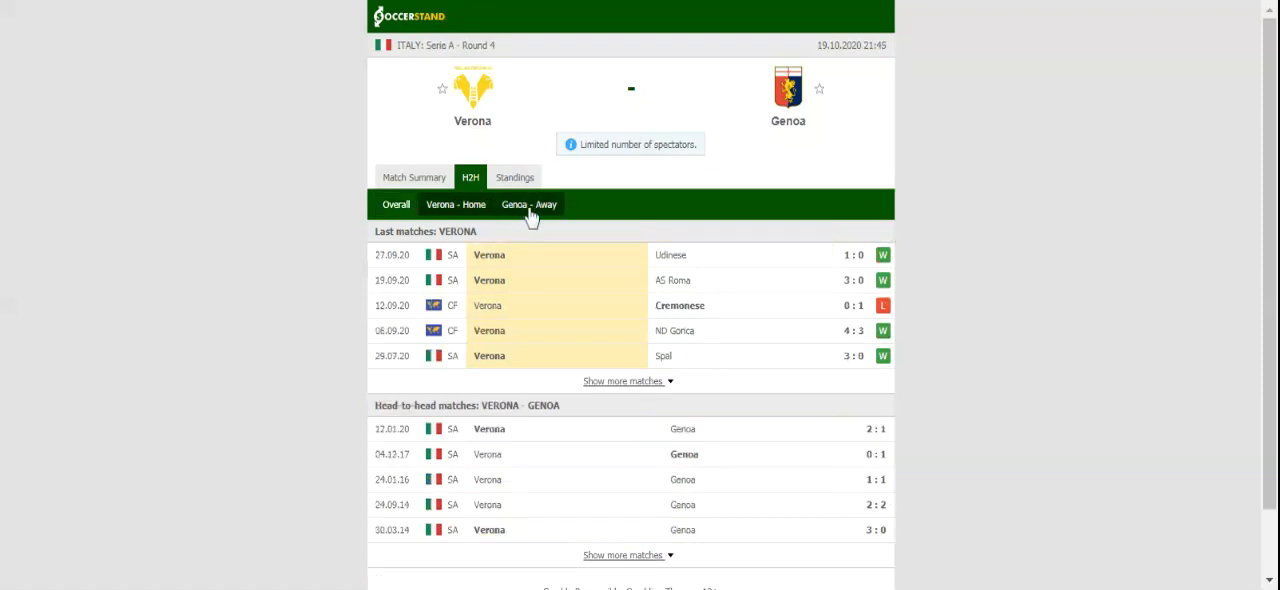
click(528, 204)
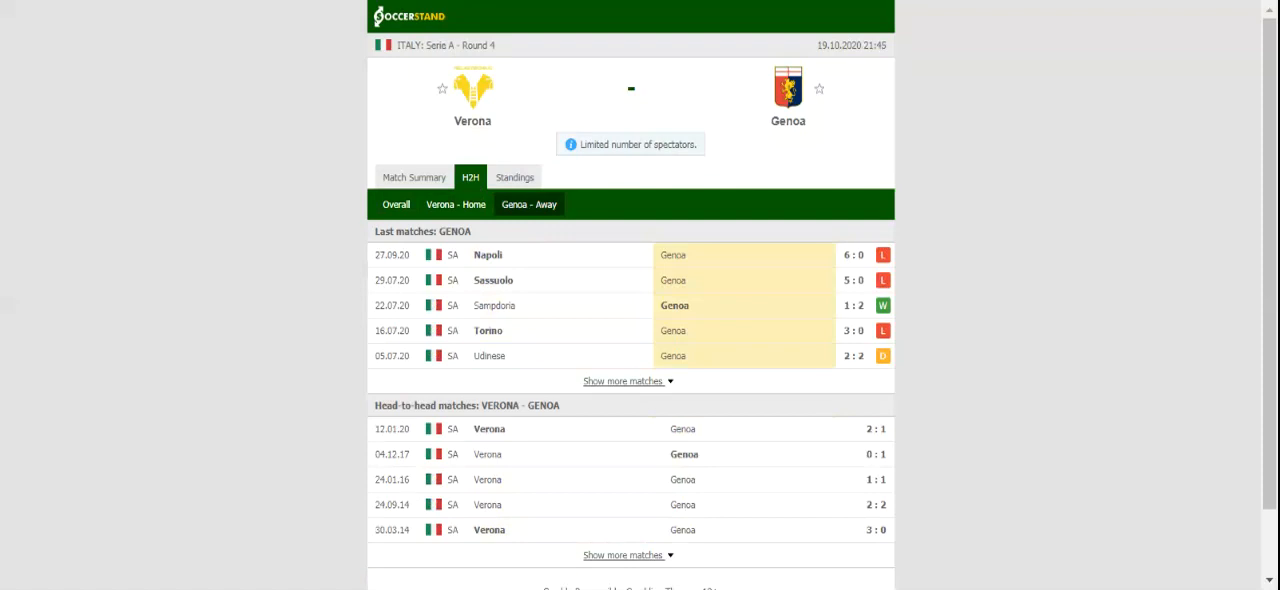
mouse_move(529, 147)
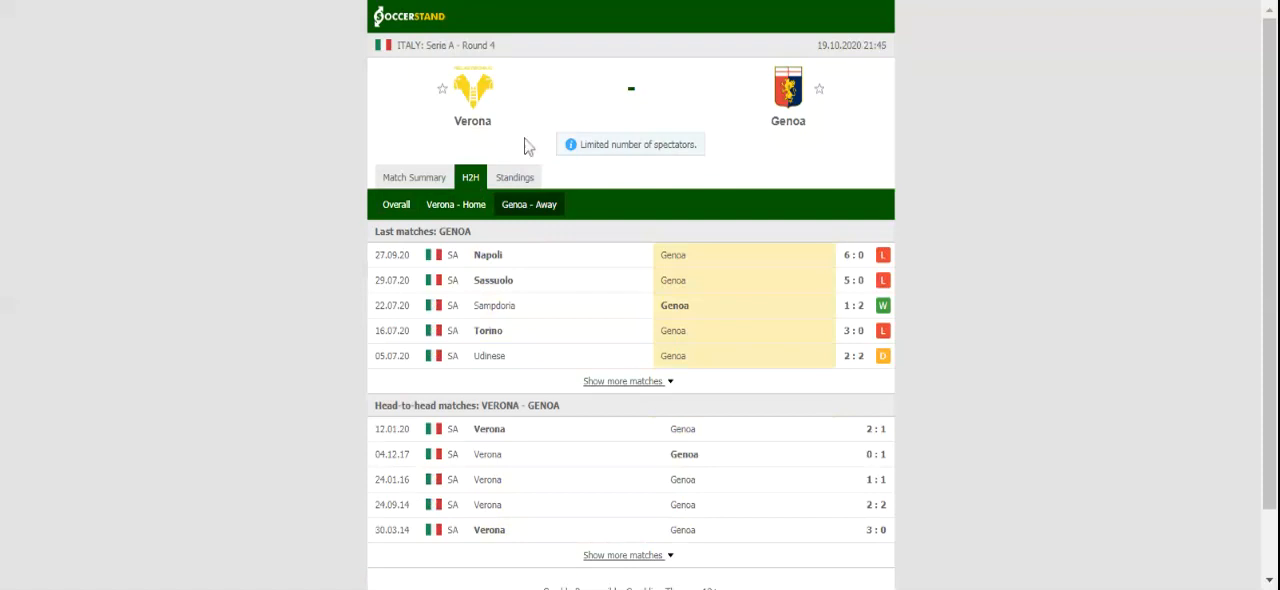